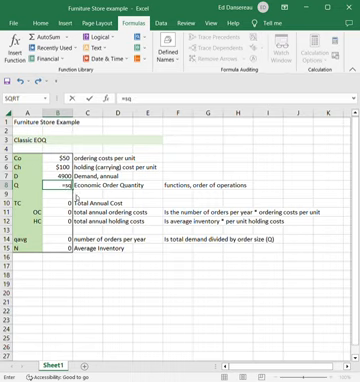
Enter =SQRT(2*D*Co/Ch) in B8 using named ranges, giving an EOQ of 70
type("SQRT(")
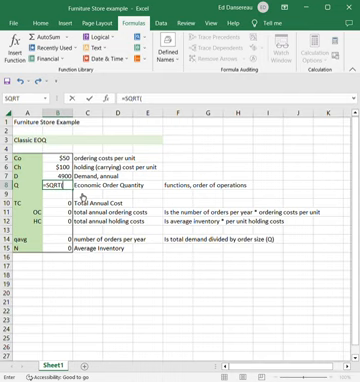
type("2*")
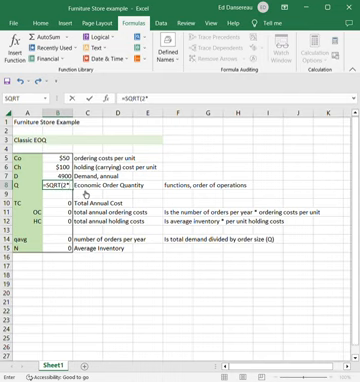
type("d")
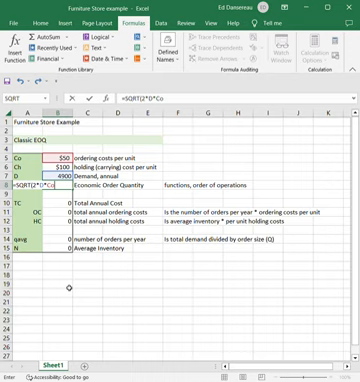
type("/")
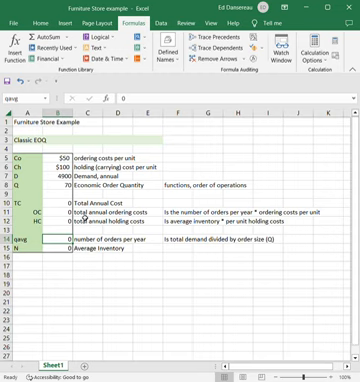
Enter =q/2 in B14 so average inventory shows 35
type("=q")
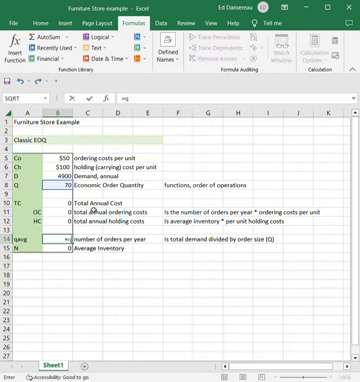
type("/2")
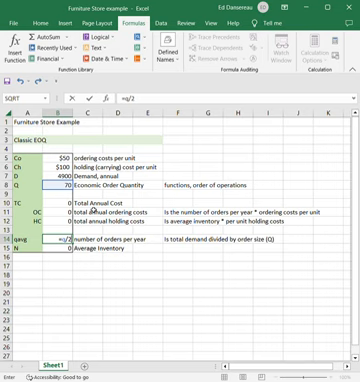
key("Enter")
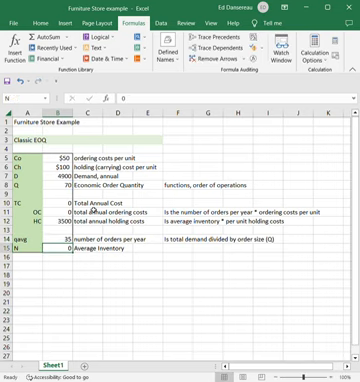